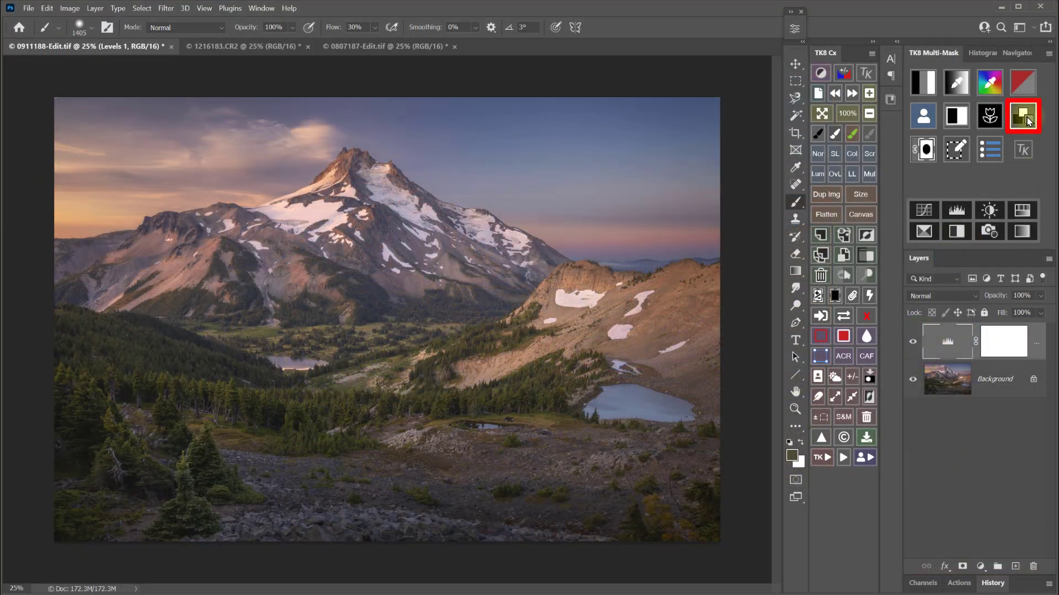
Pick a pink-purple hue on the TK8 color wheel for the sunset cast.
click(1022, 115)
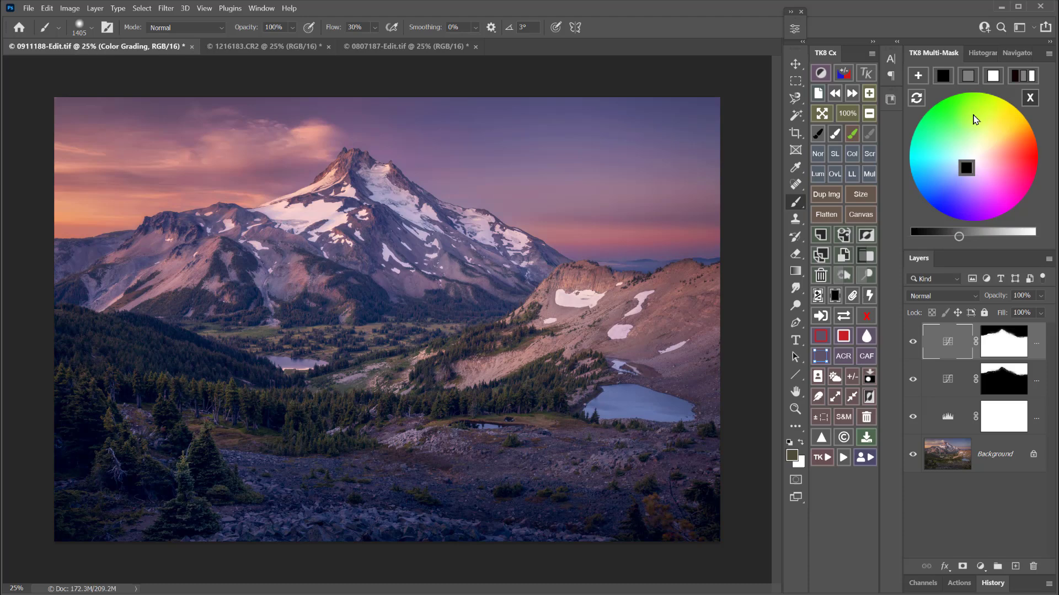
click(257, 46)
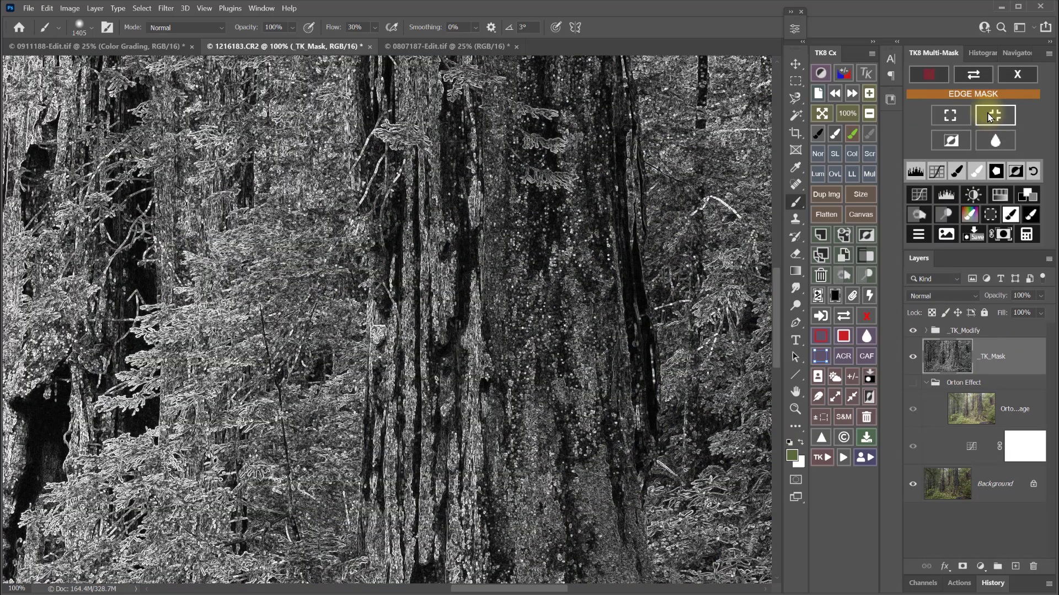
Apply the generated Edge Mask to the Orton Effect group on the forest photo.
click(994, 140)
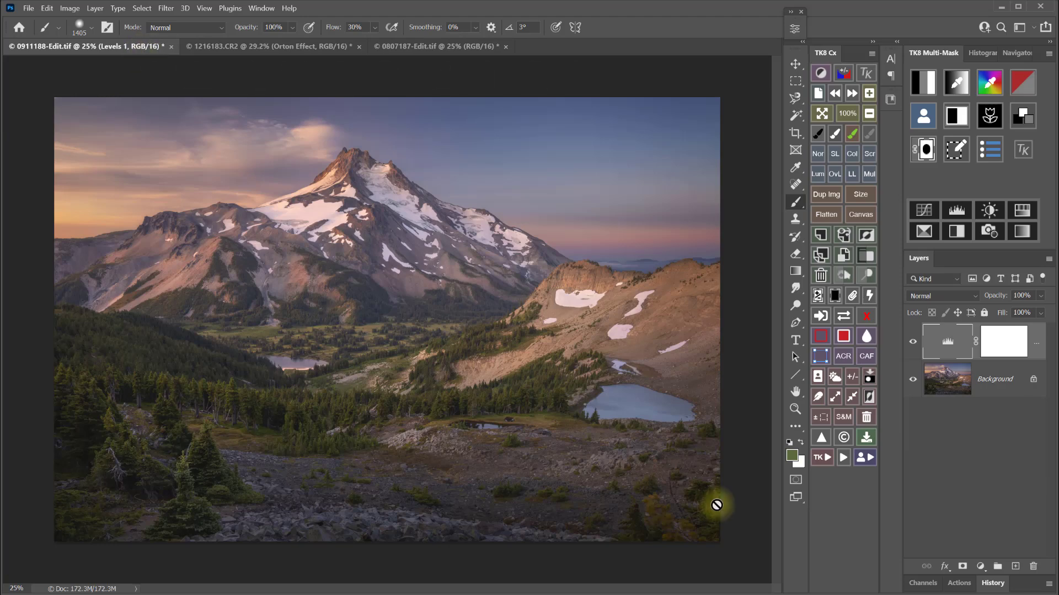
Switch to the 0911188 mountain photo and start the TK8 Watermark with the white logo at bottom-right.
click(843, 89)
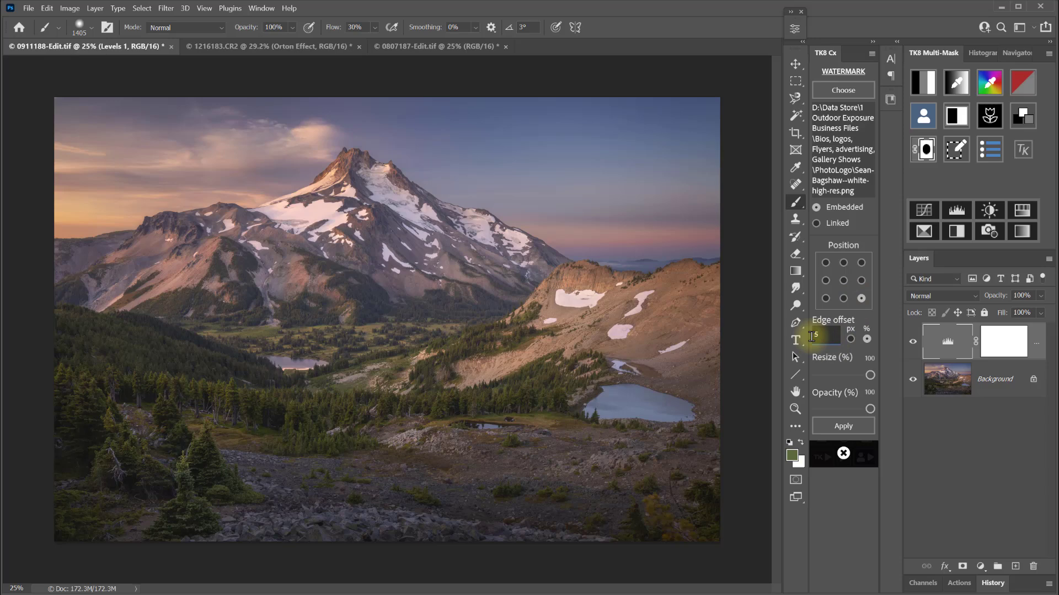
click(435, 46)
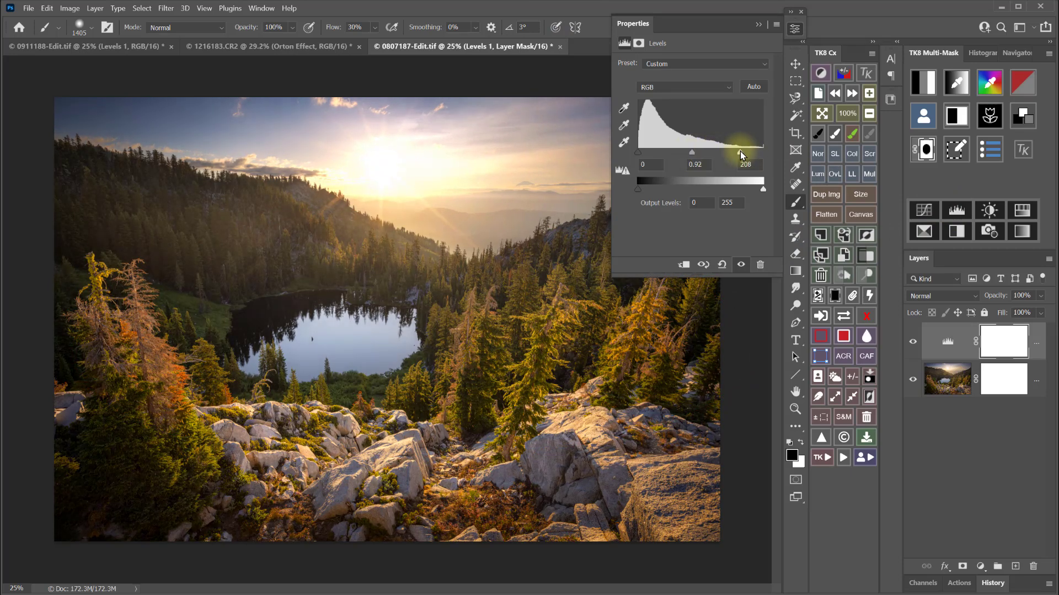
Finish the Levels with white input 208 and midtone 0.92, closing Properties.
click(795, 29)
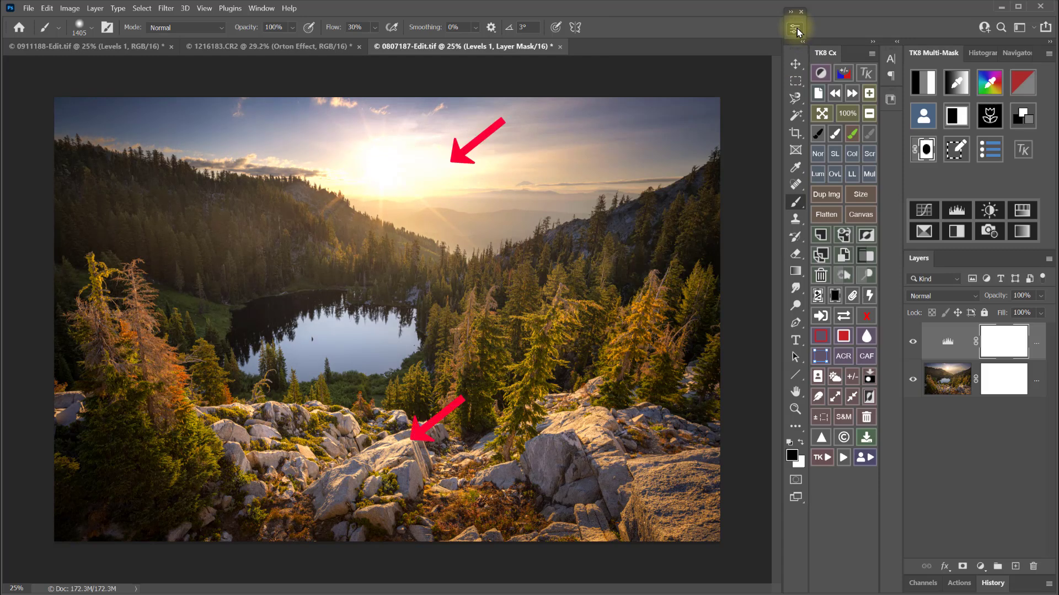